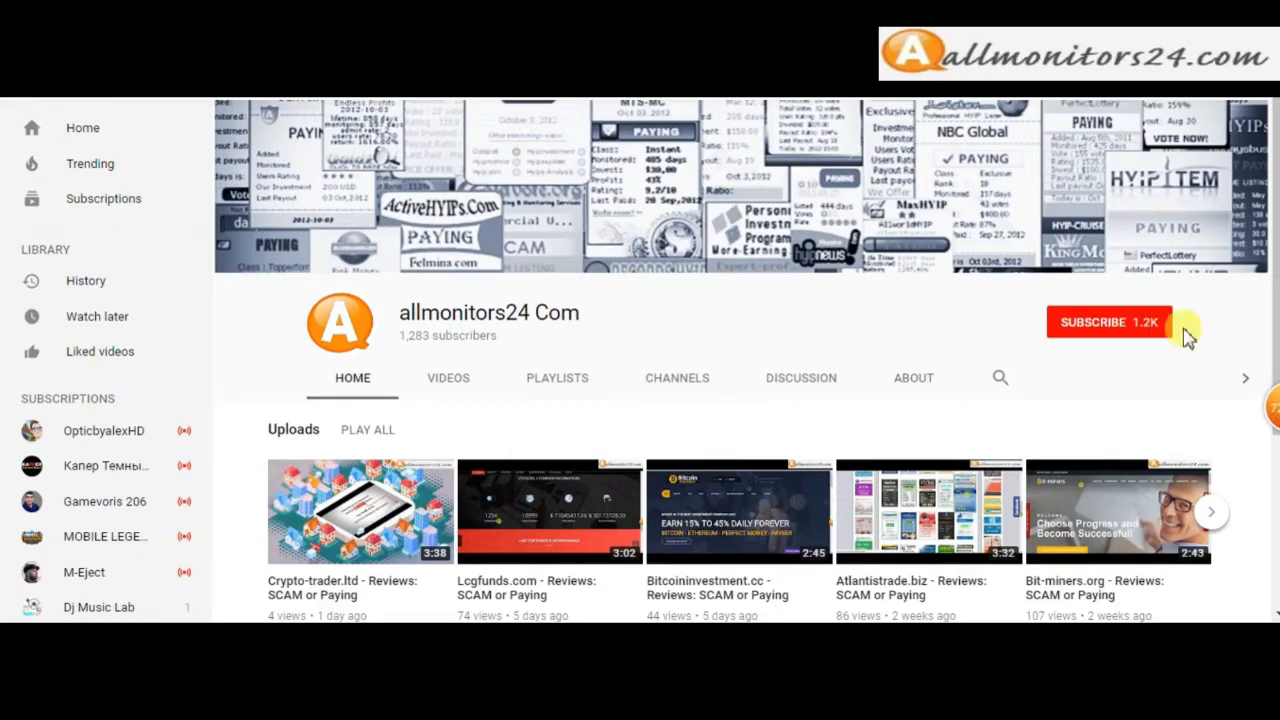
# Subscribe to the allmonitors24 Com channel and set its notification bell.
pyautogui.click(1108, 320)
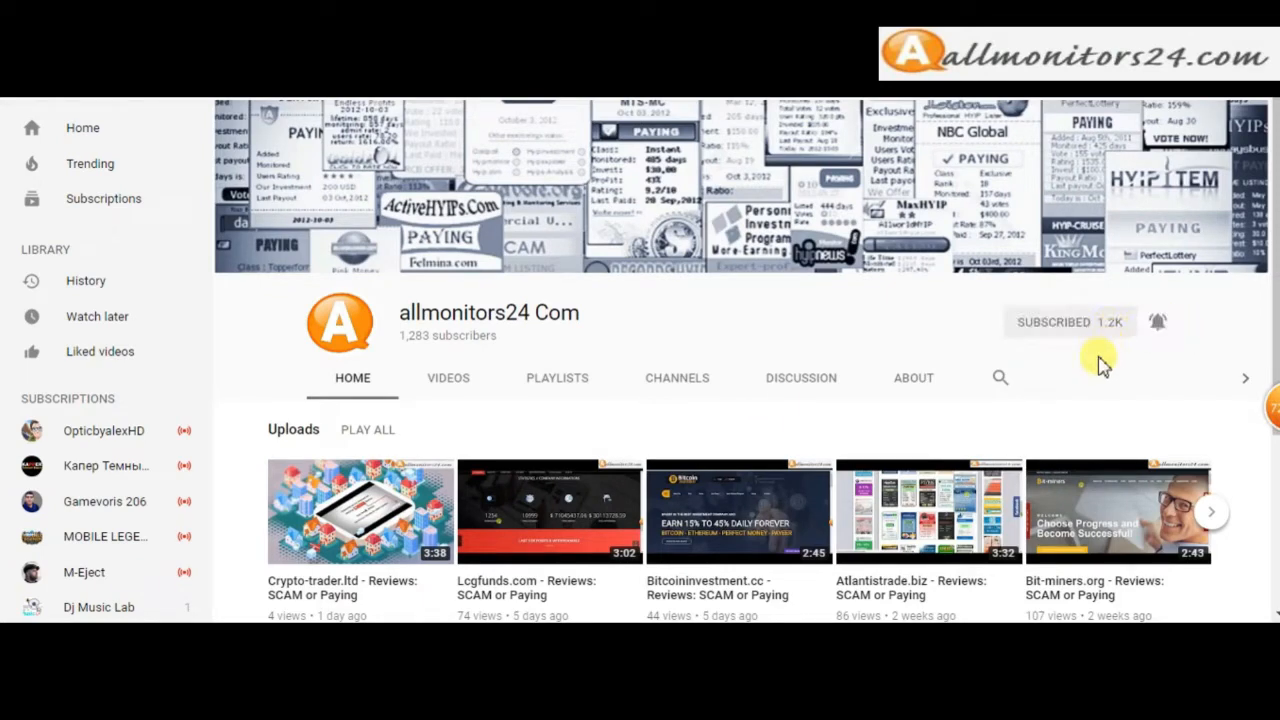
pyautogui.click(1156, 322)
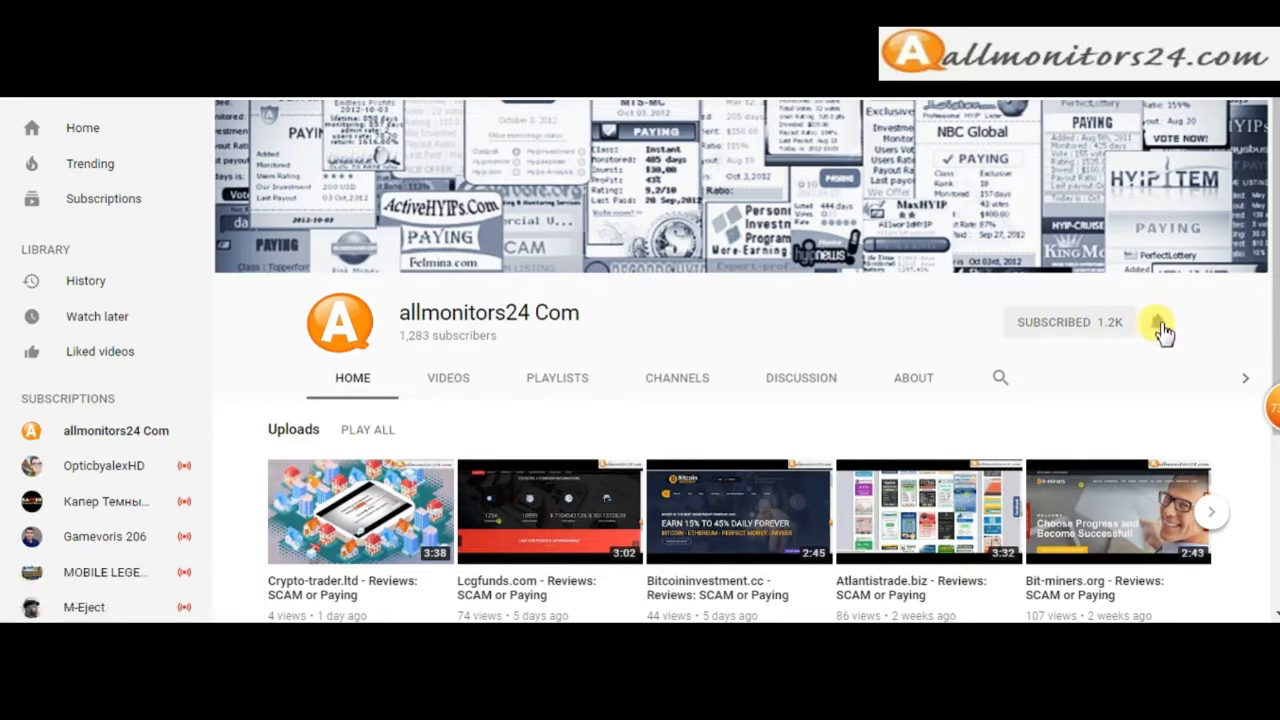
pyautogui.click(1156, 320)
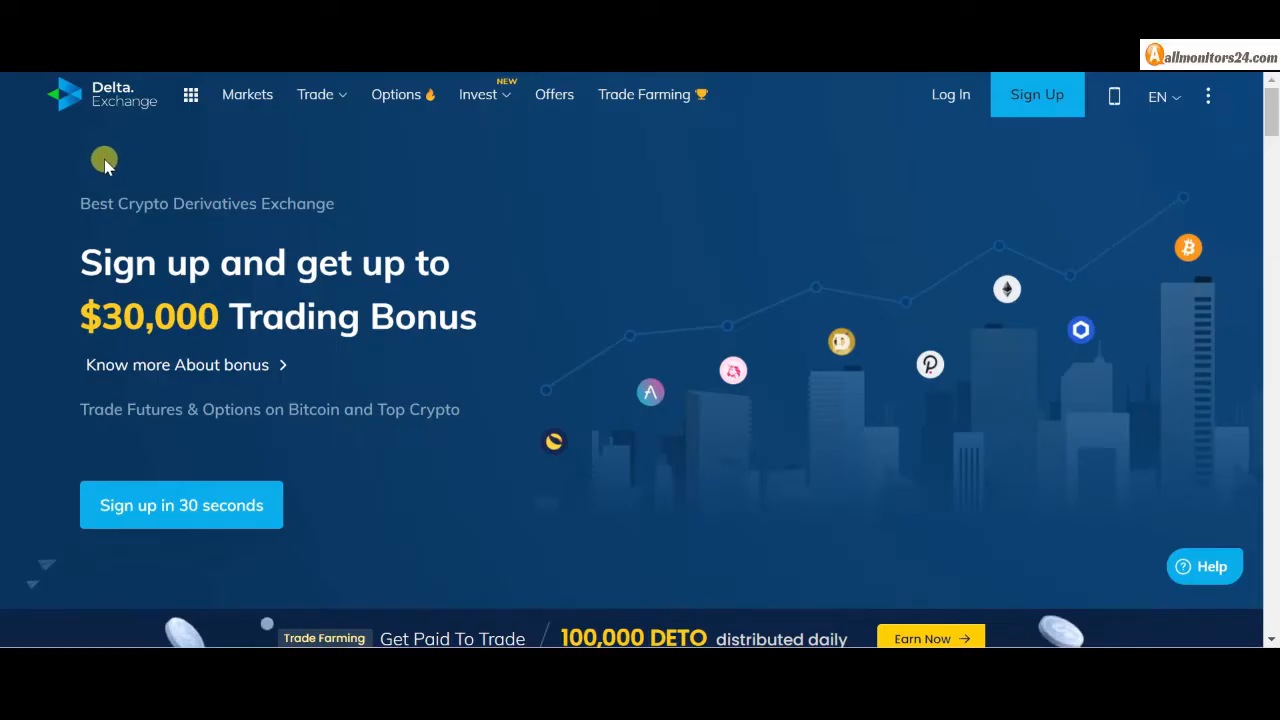
pyautogui.moveTo(96, 128)
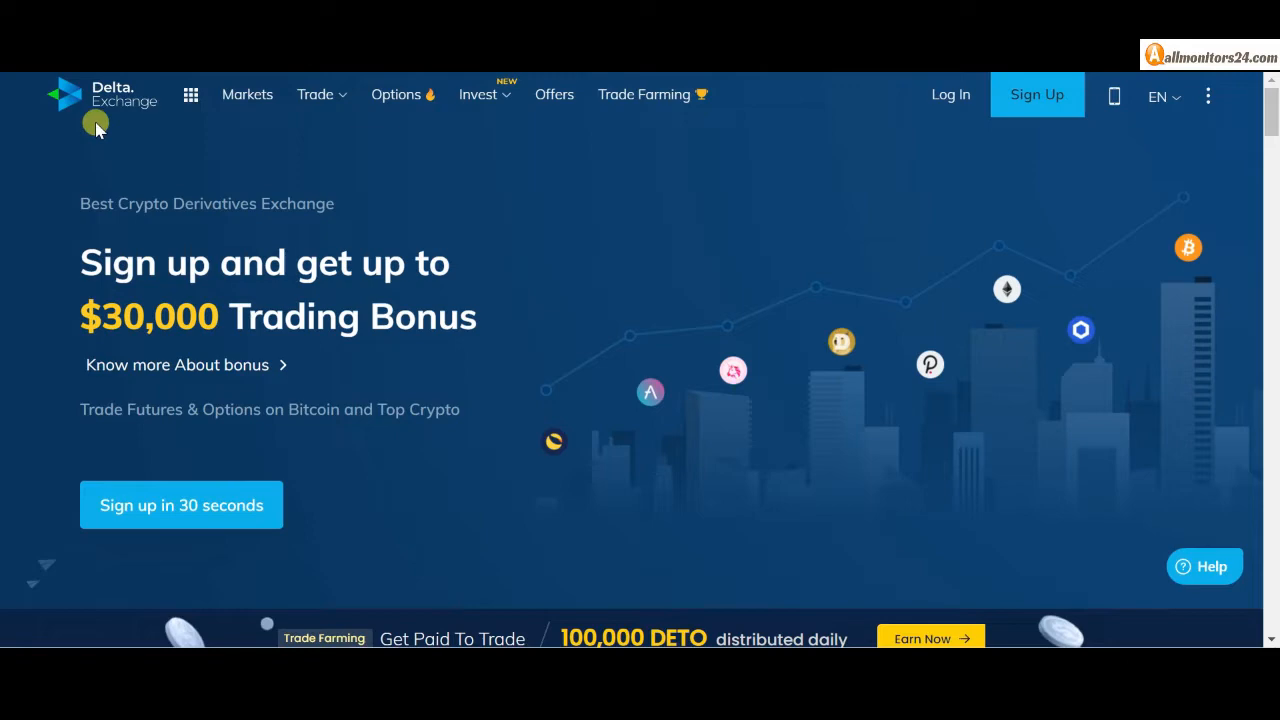
pyautogui.moveTo(156, 164)
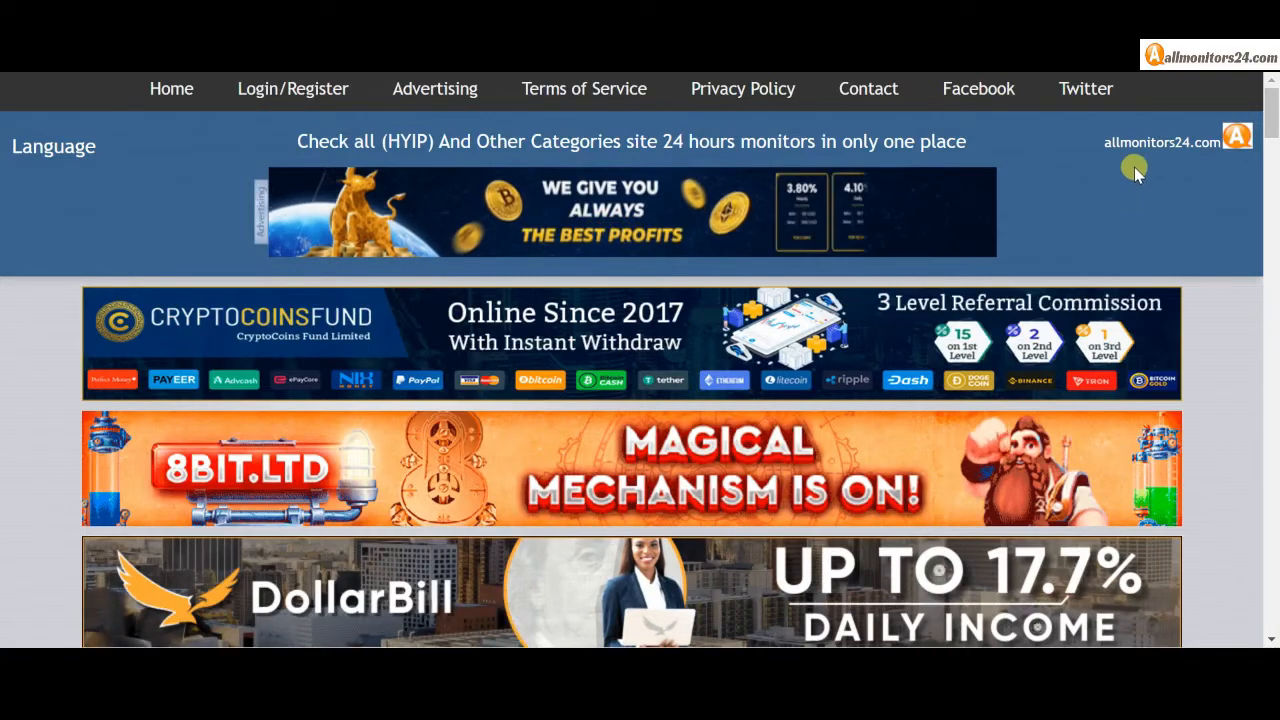
# Scroll through the delta.exchange listing card: founded 2018, 1436 days, High Volume, monitor icons and IP details.
pyautogui.scroll(-3)
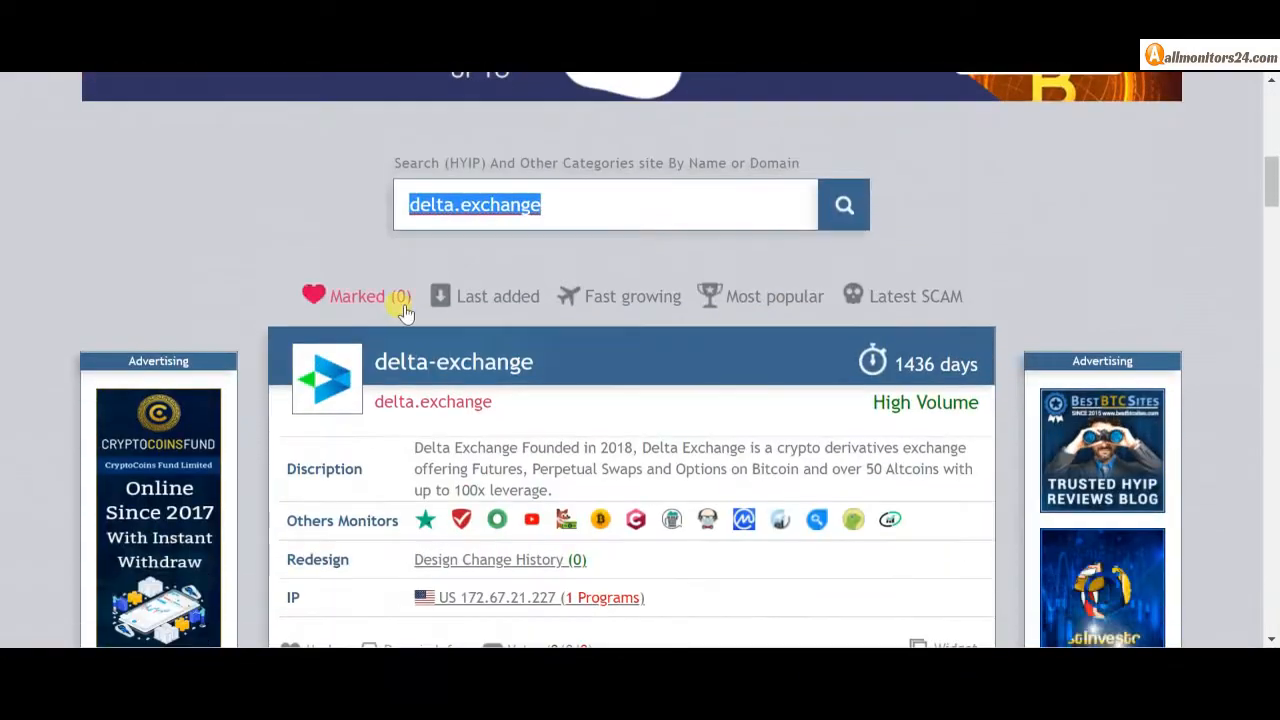
pyautogui.scroll(-3)
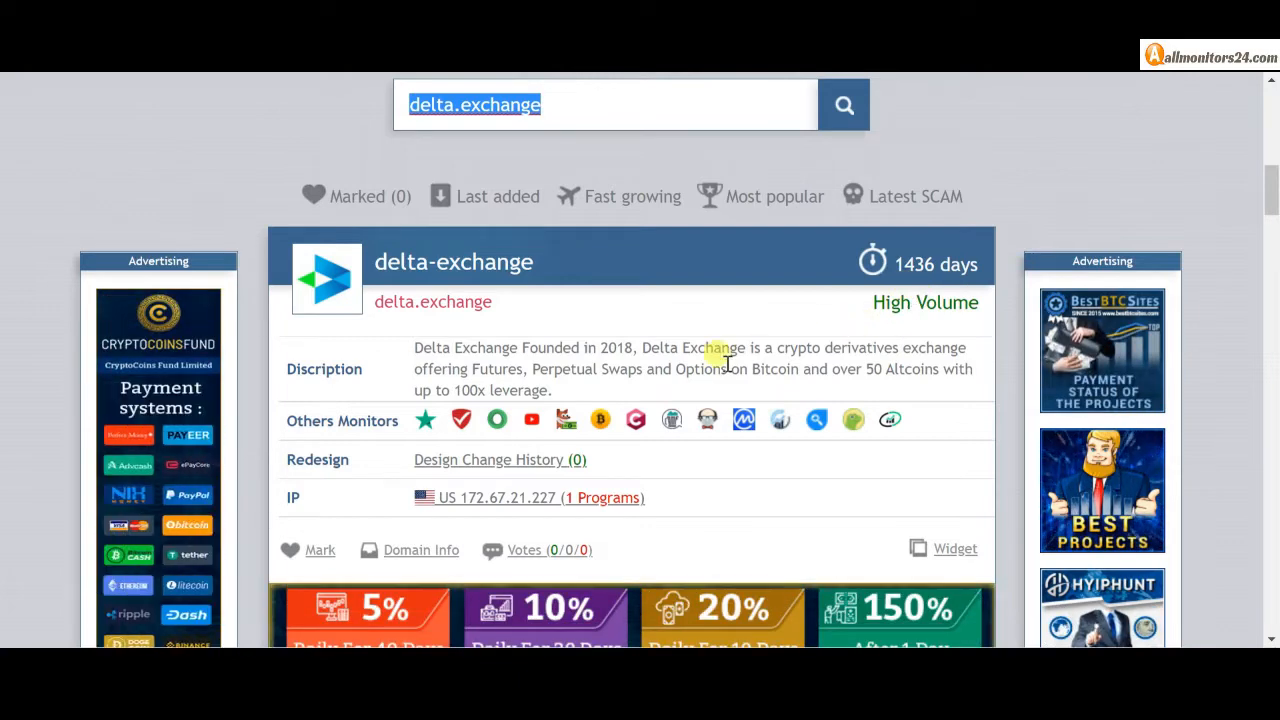
pyautogui.scroll(-3)
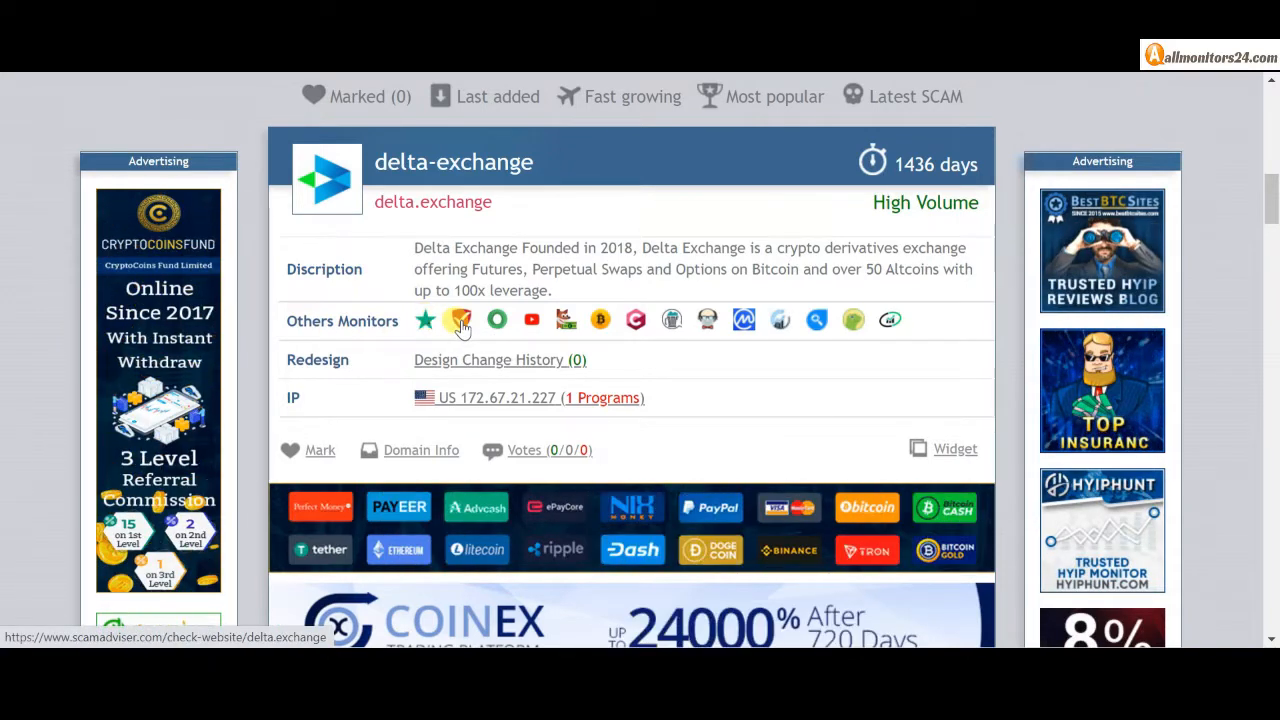
pyautogui.moveTo(496, 320)
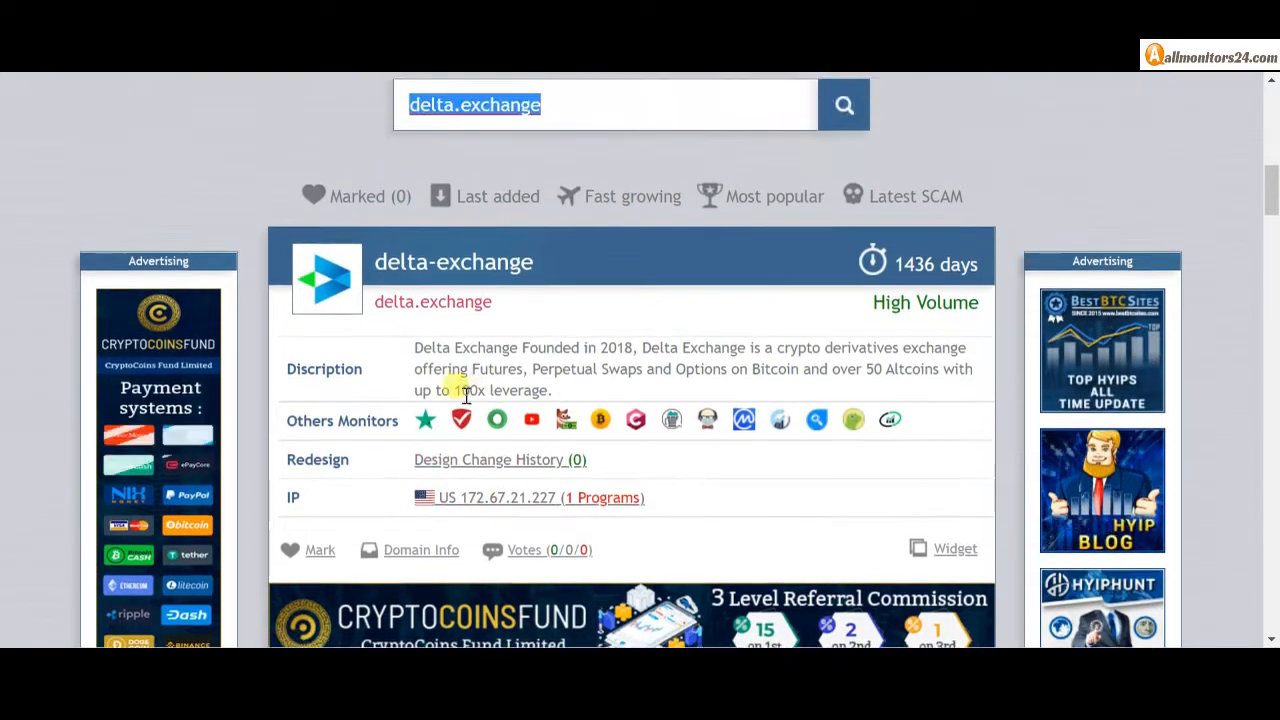
pyautogui.scroll(-3)
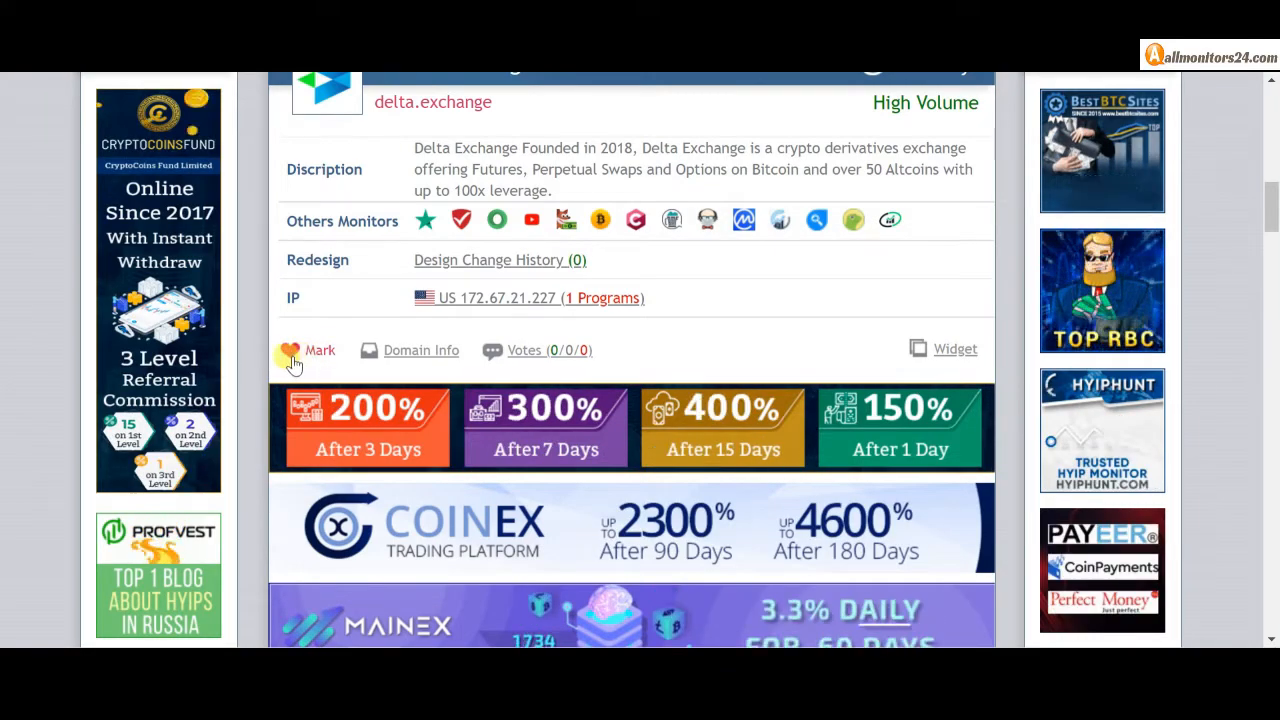
# Scroll back up to the delta-exchange listing footer where its Mark control sits.
pyautogui.scroll(3)
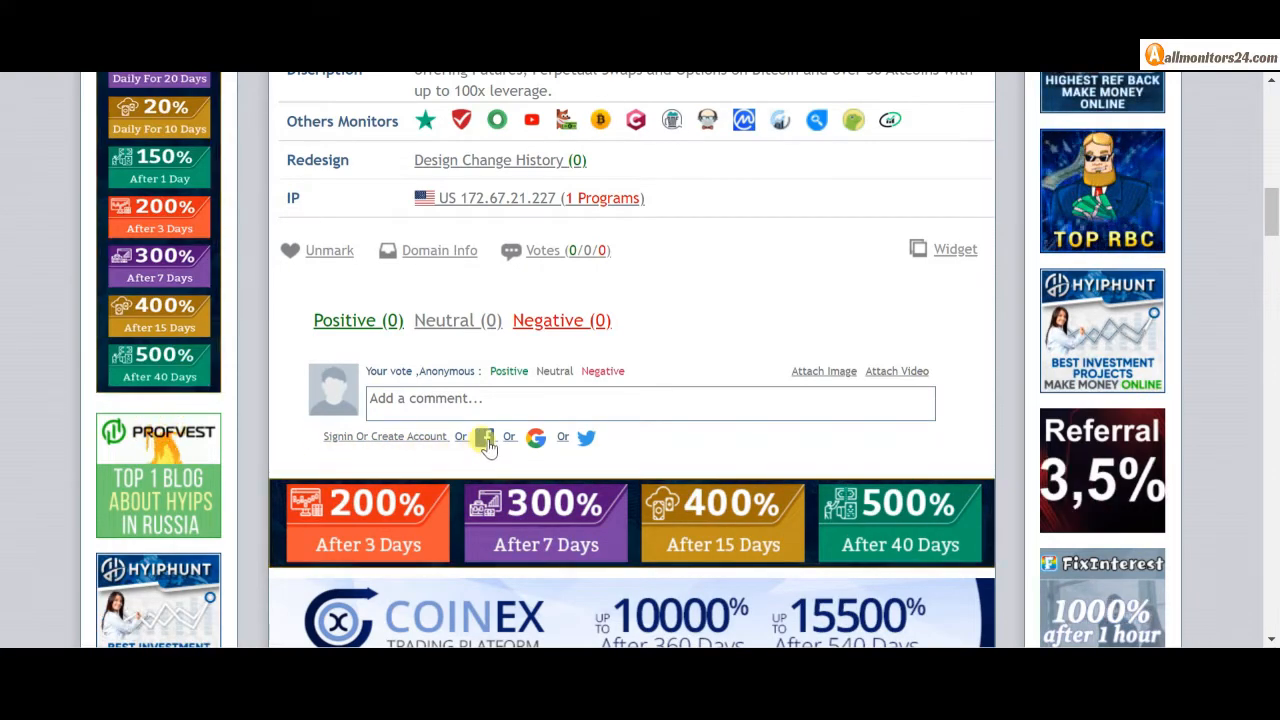
pyautogui.moveTo(484, 436)
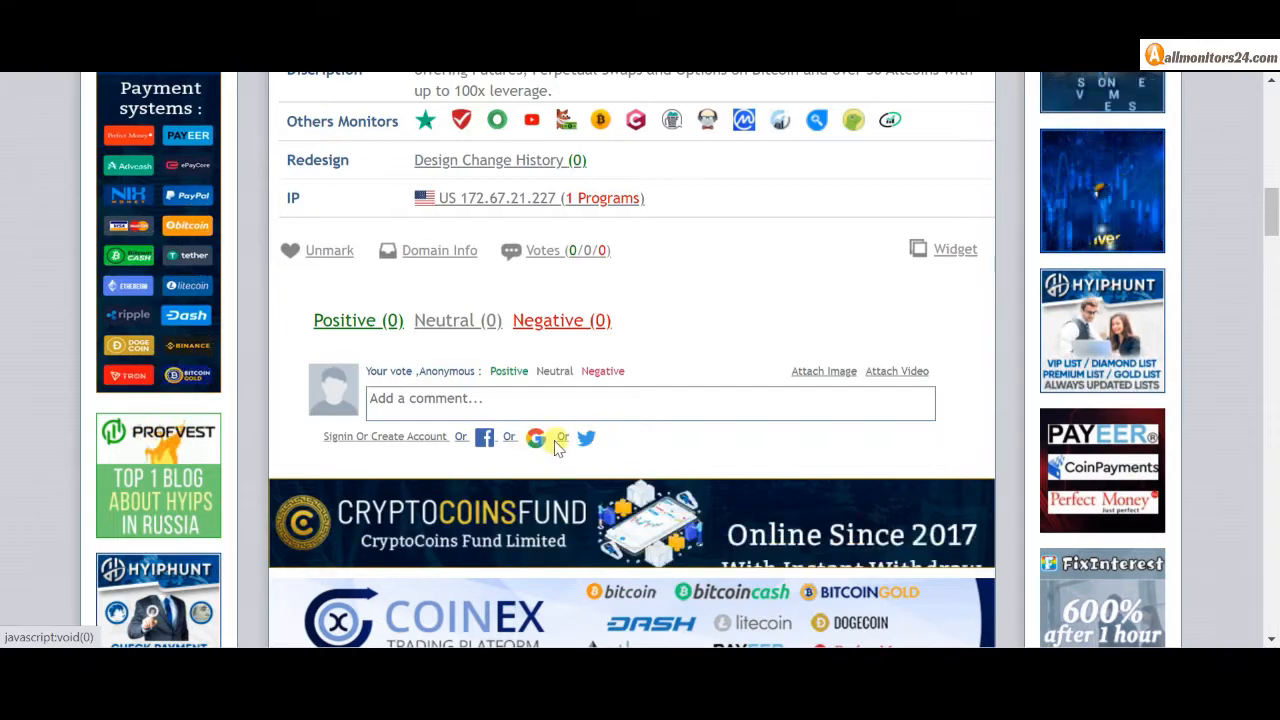
pyautogui.scroll(3)
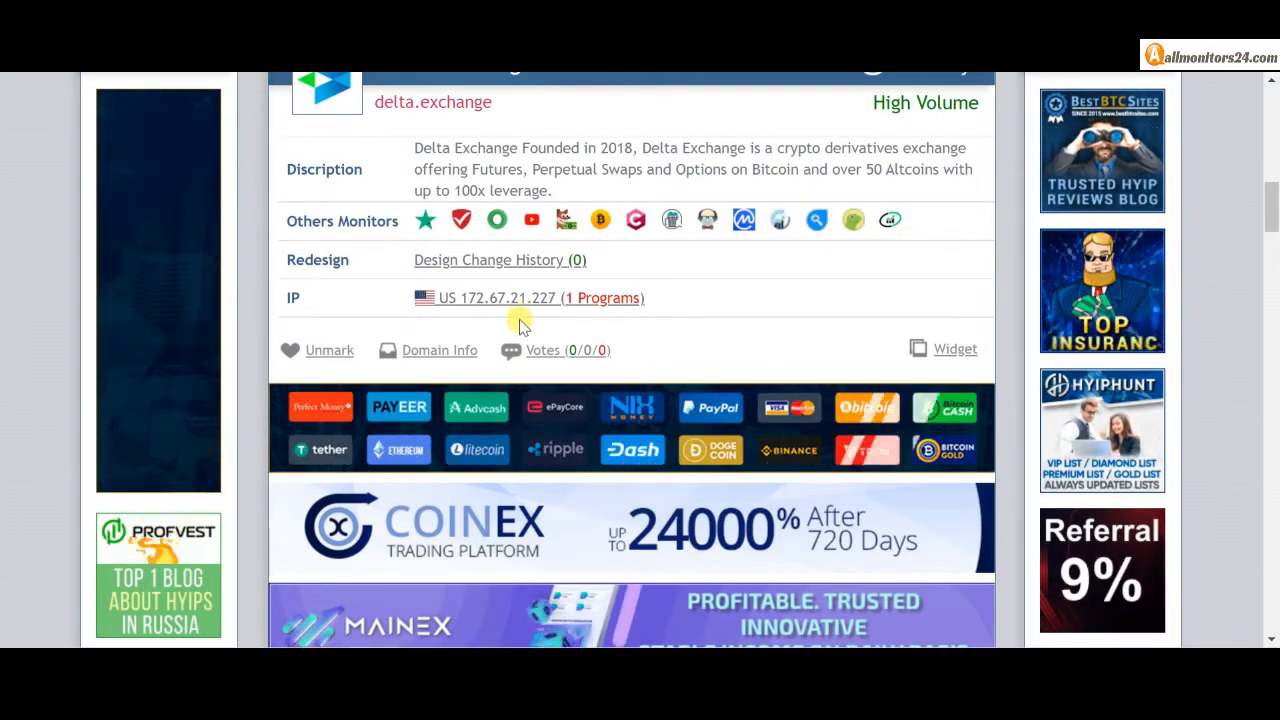
pyautogui.scroll(-3)
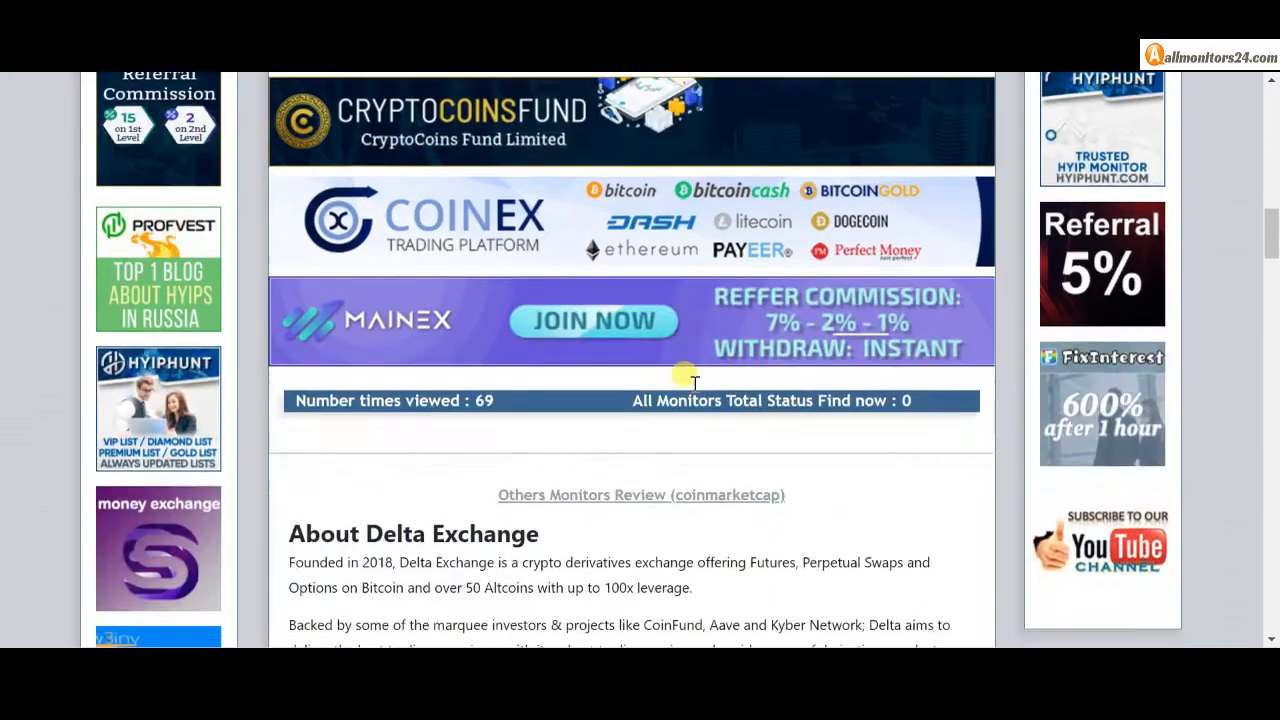
pyautogui.scroll(-3)
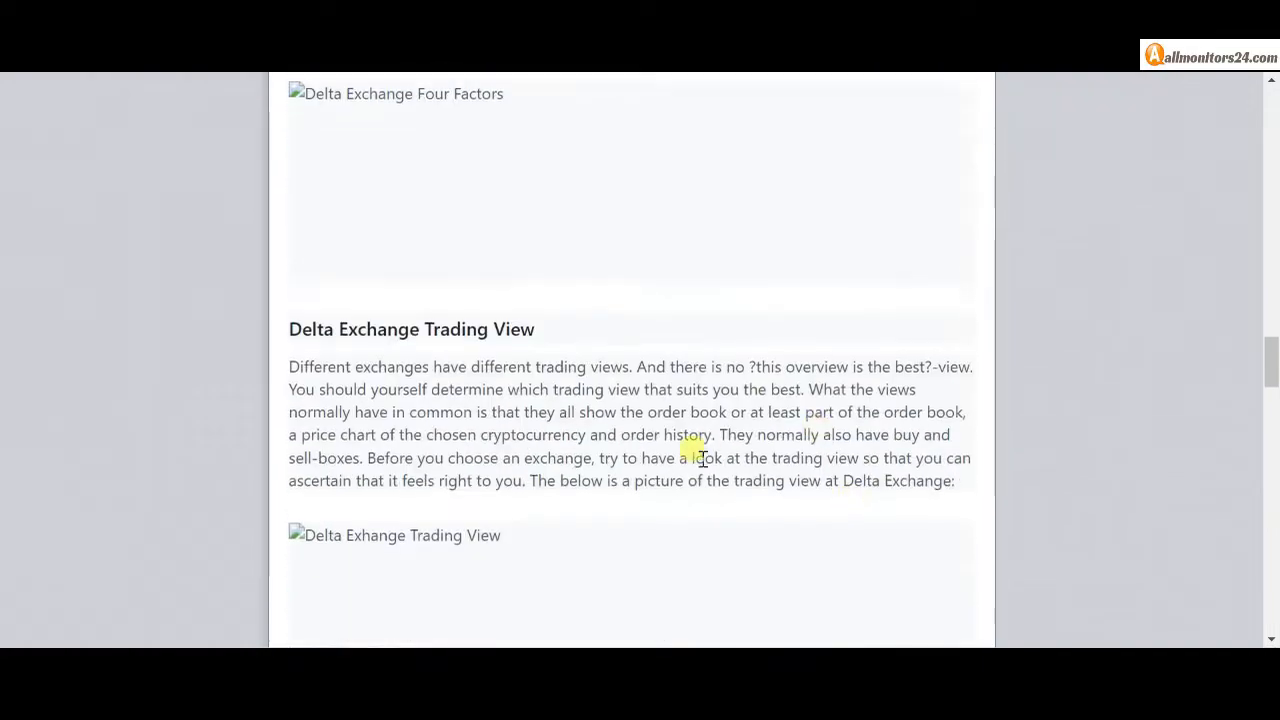
pyautogui.scroll(-3)
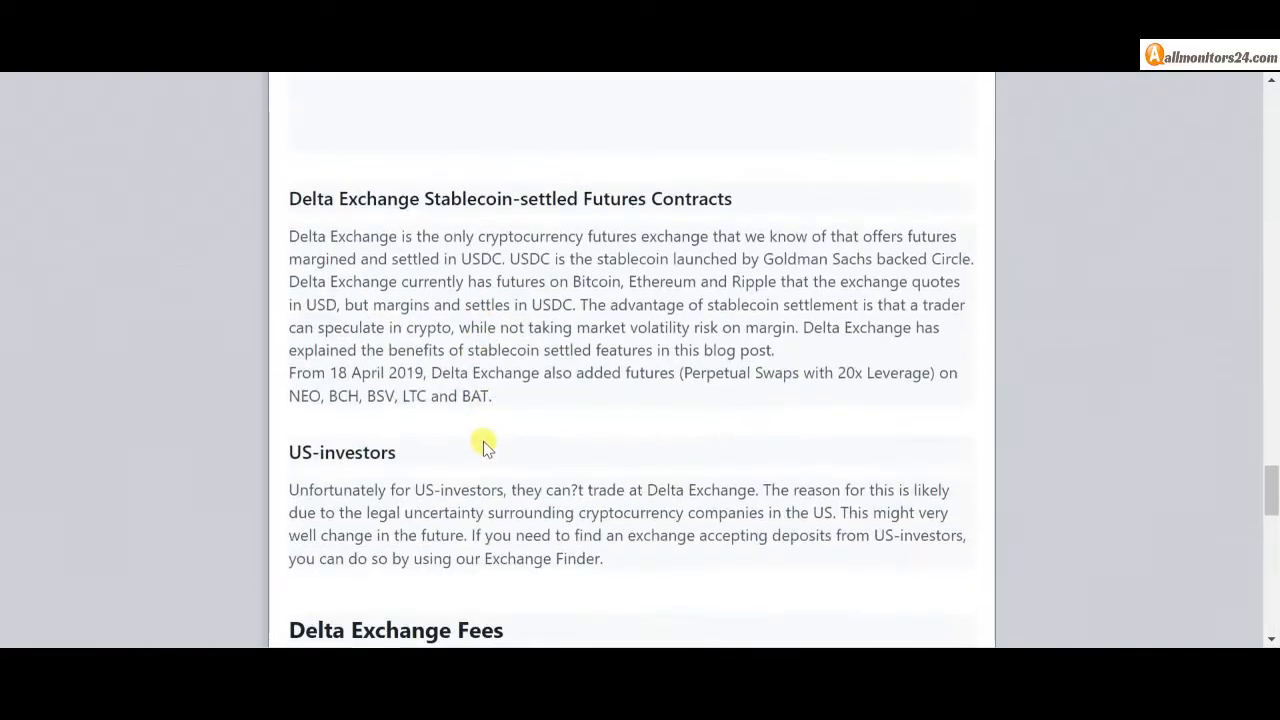
pyautogui.scroll(-3)
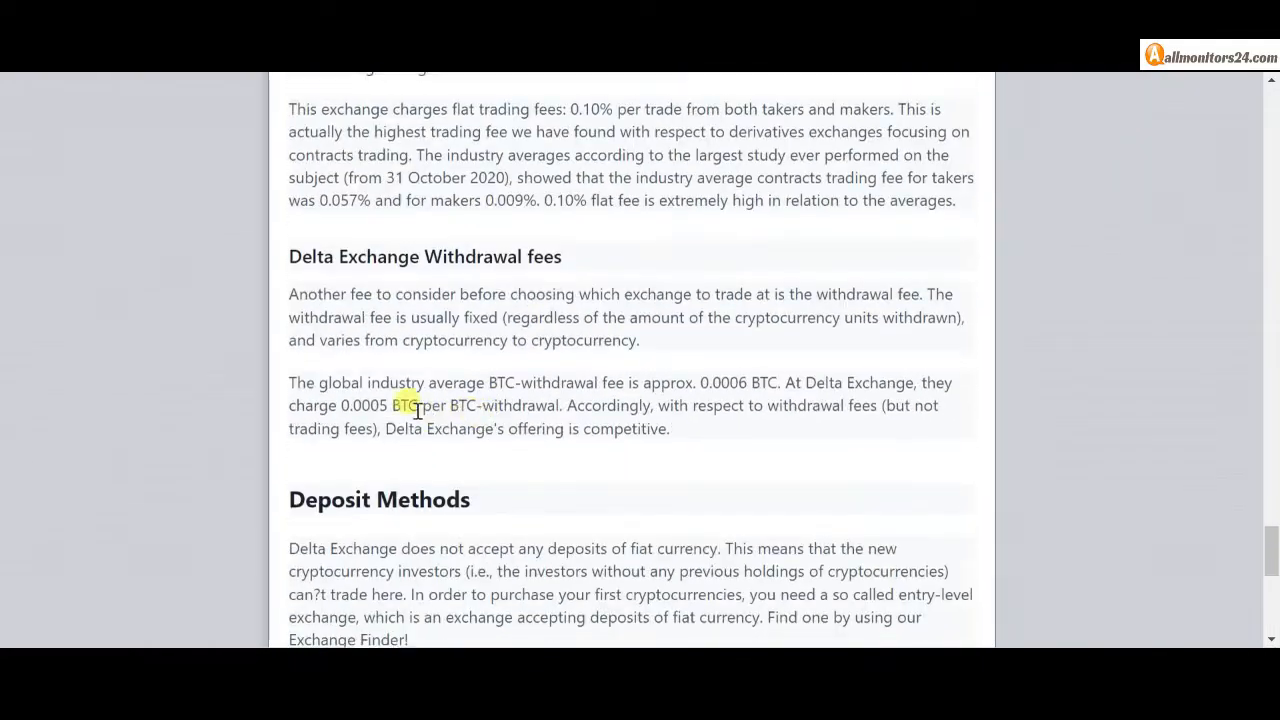
pyautogui.scroll(3)
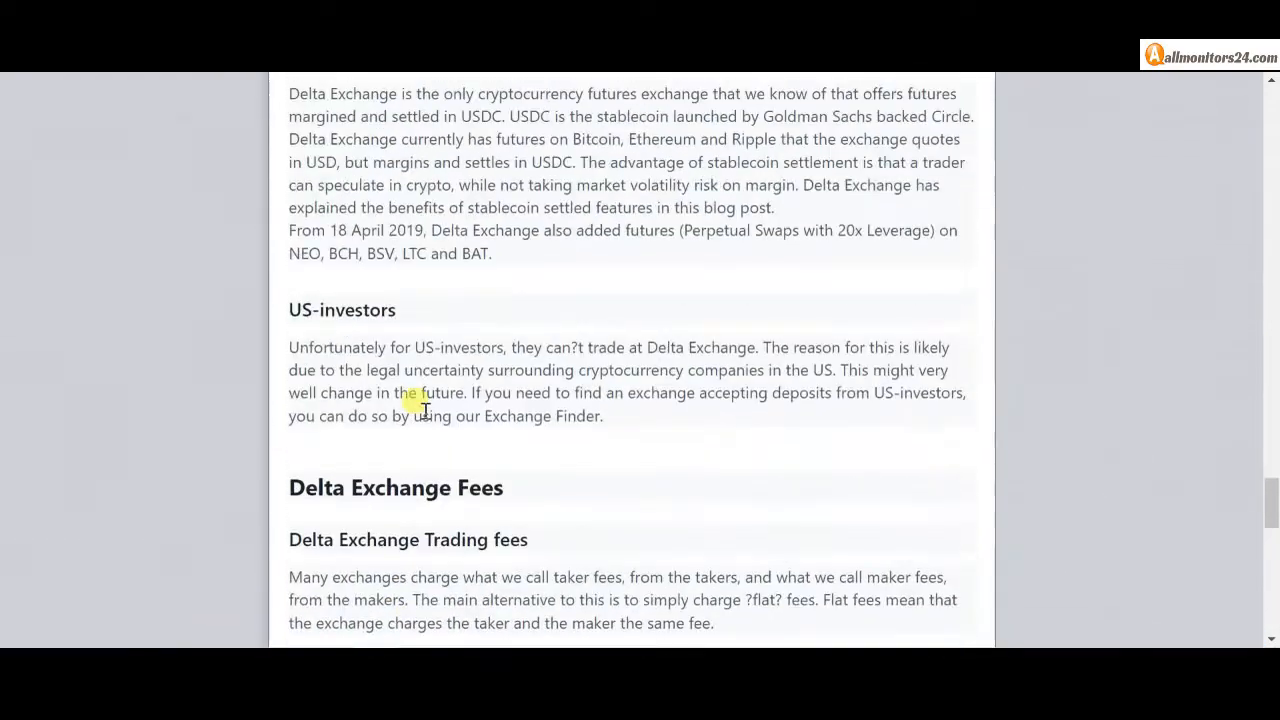
pyautogui.scroll(3)
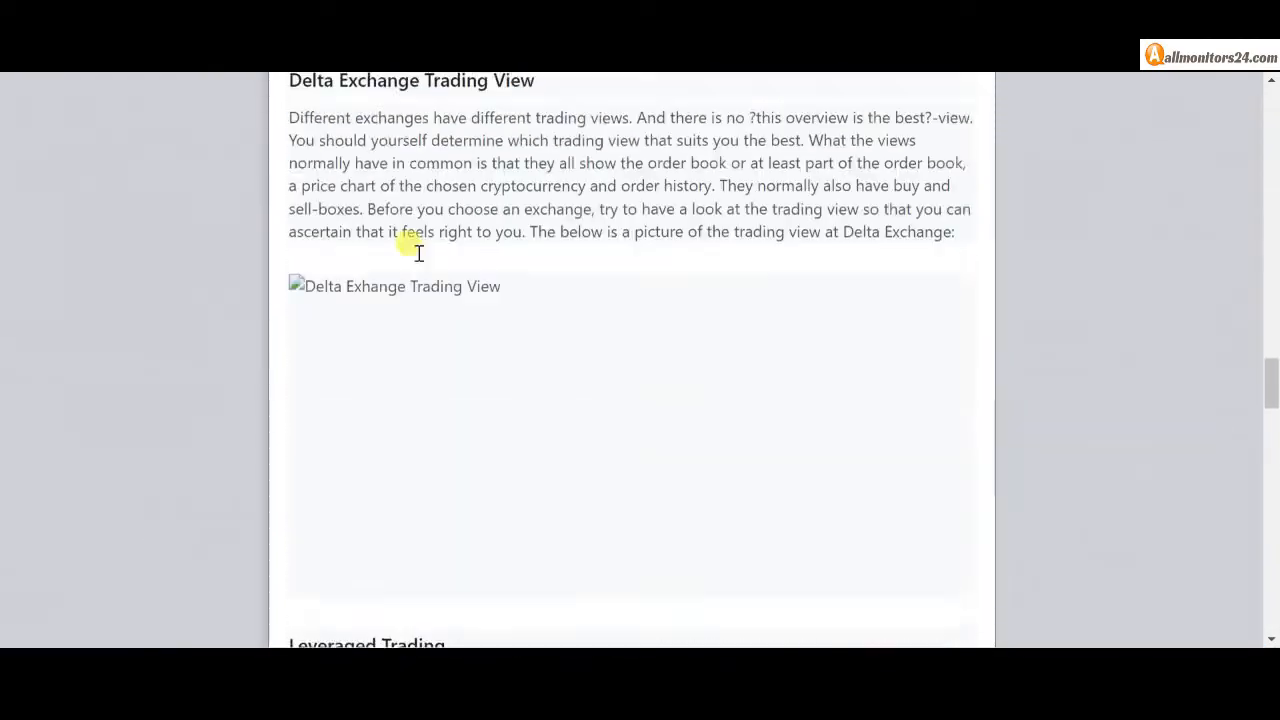
pyautogui.scroll(3)
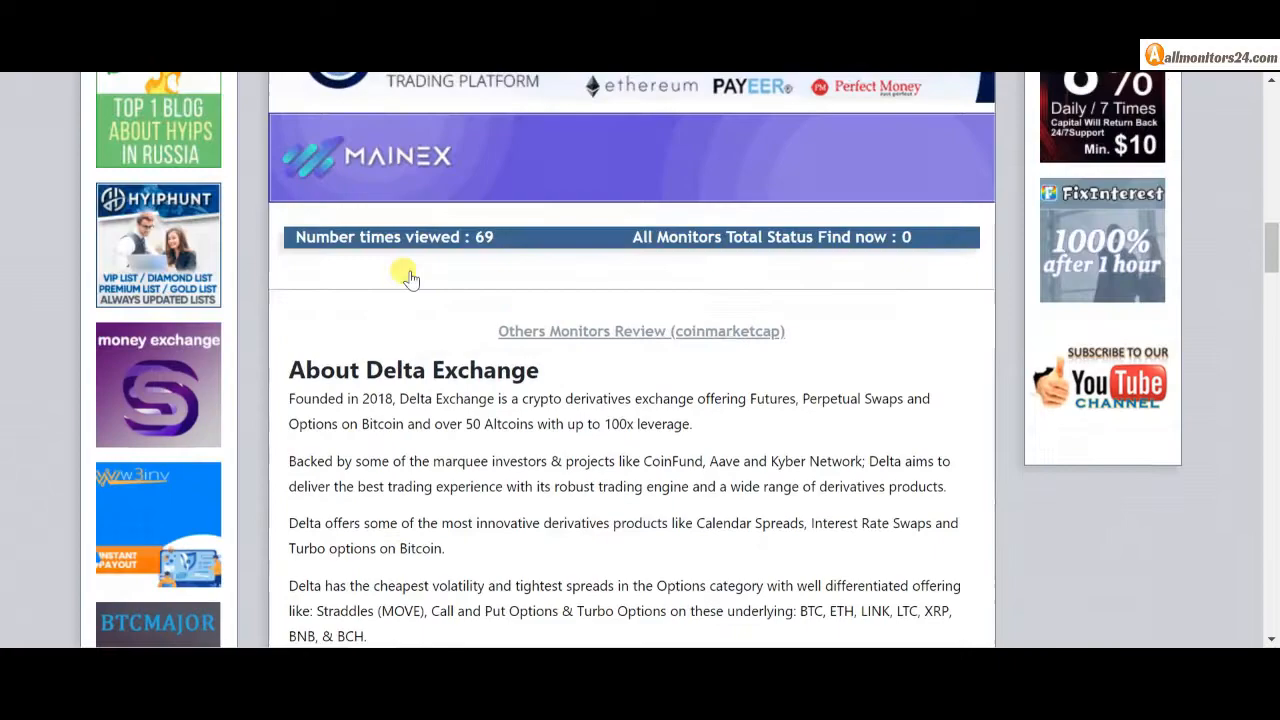
pyautogui.scroll(3)
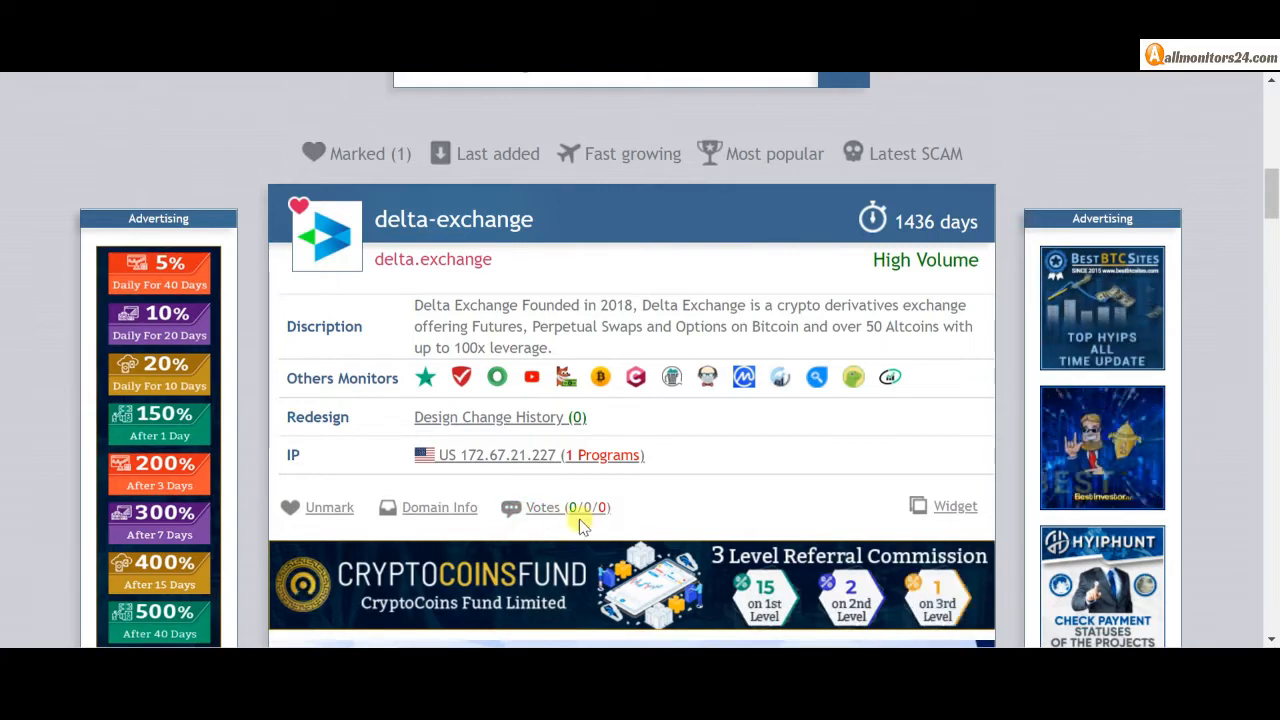
pyautogui.scroll(3)
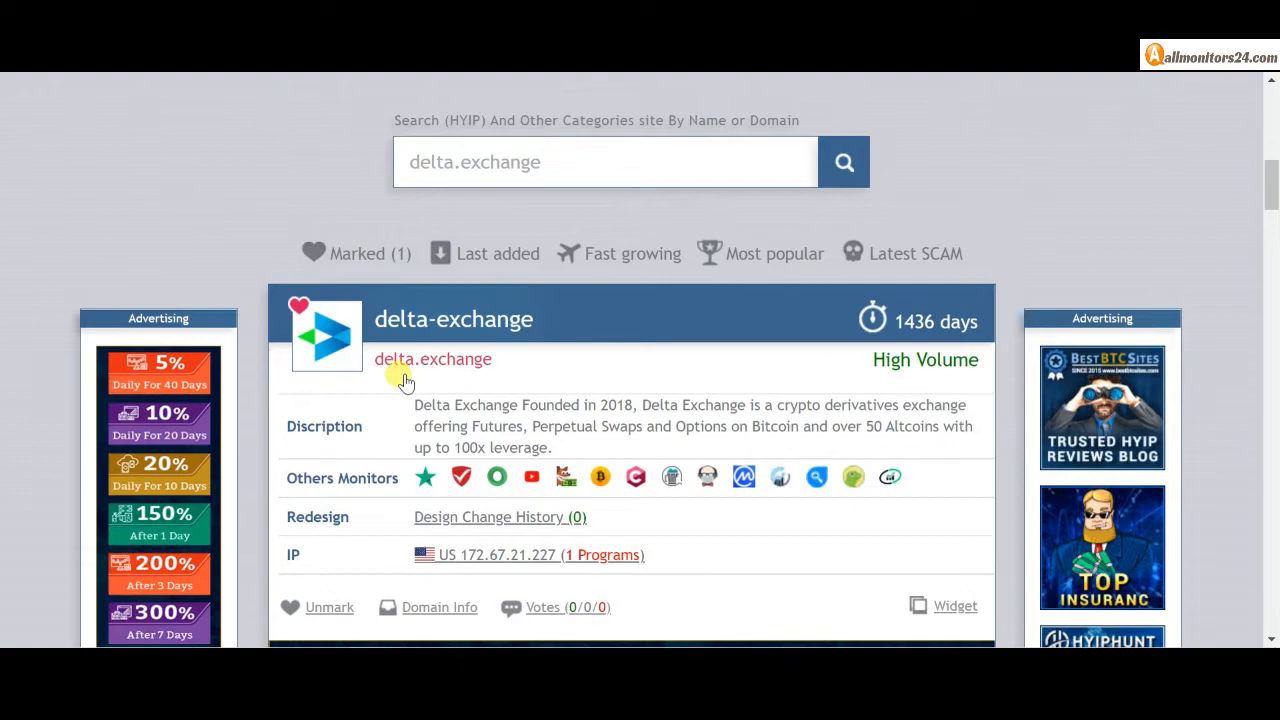
pyautogui.click(432, 360)
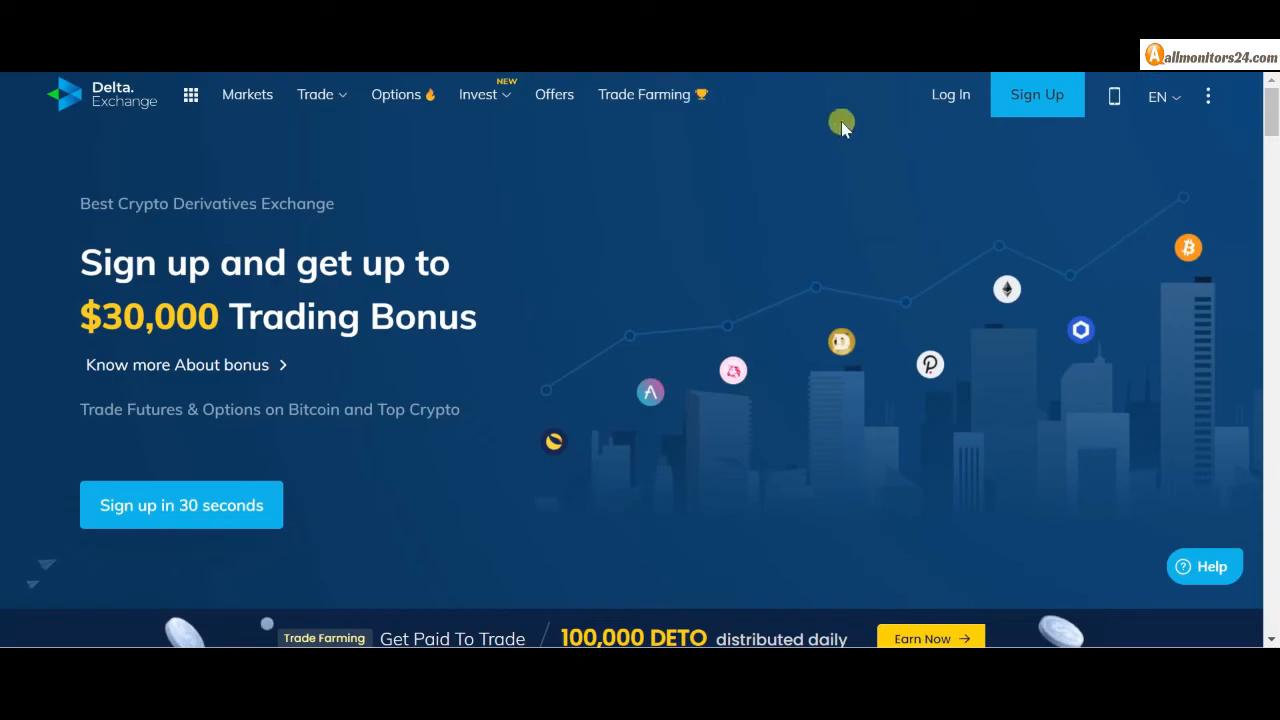
pyautogui.moveTo(842, 124)
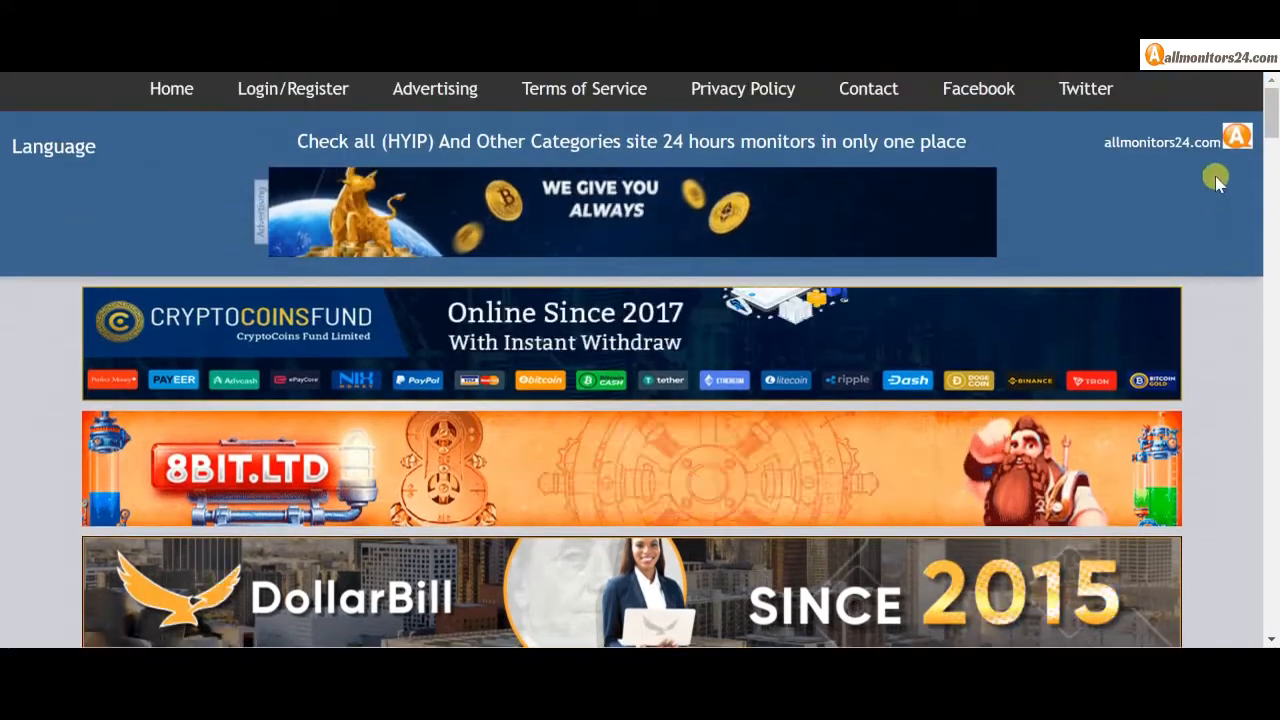
pyautogui.moveTo(1124, 170)
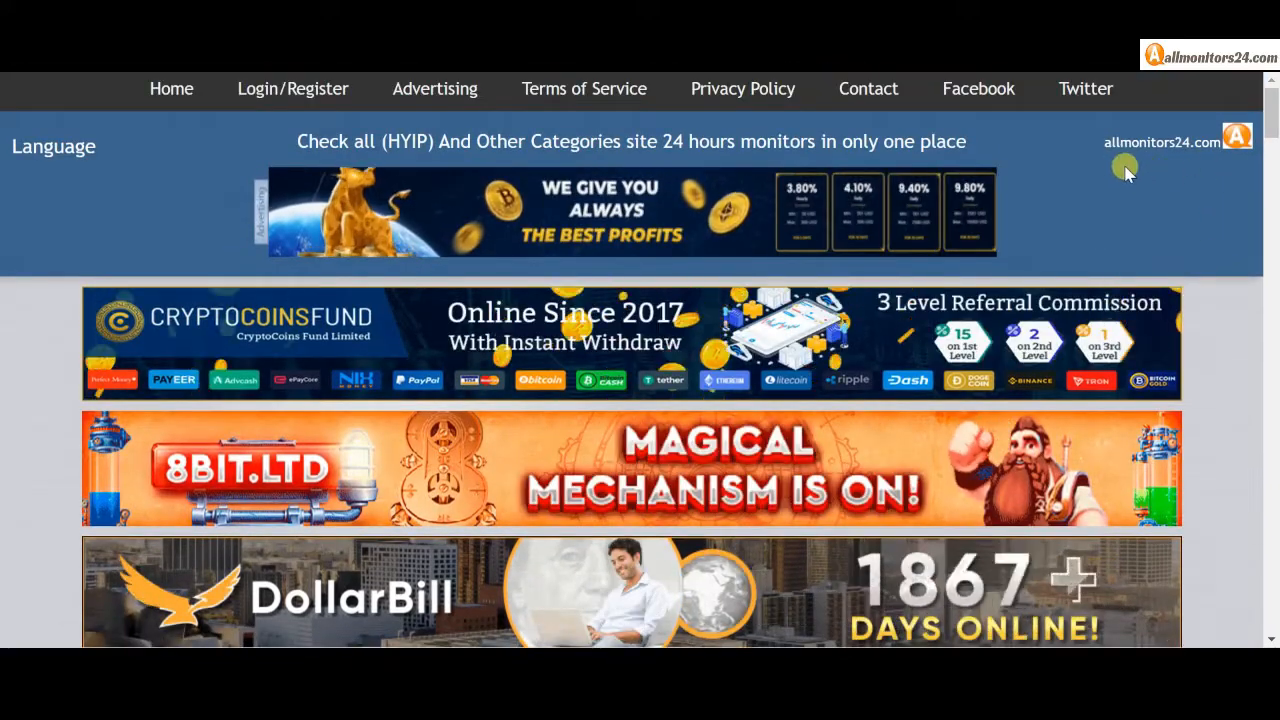
pyautogui.scroll(-3)
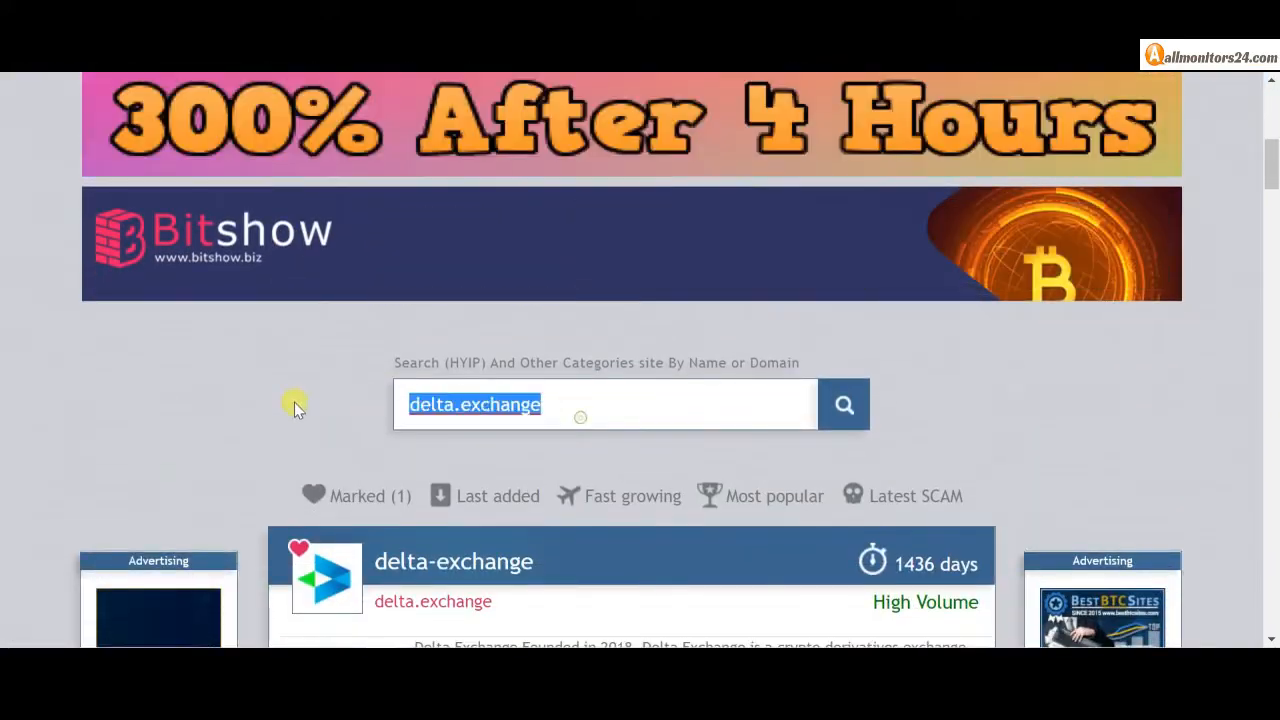
pyautogui.scroll(-3)
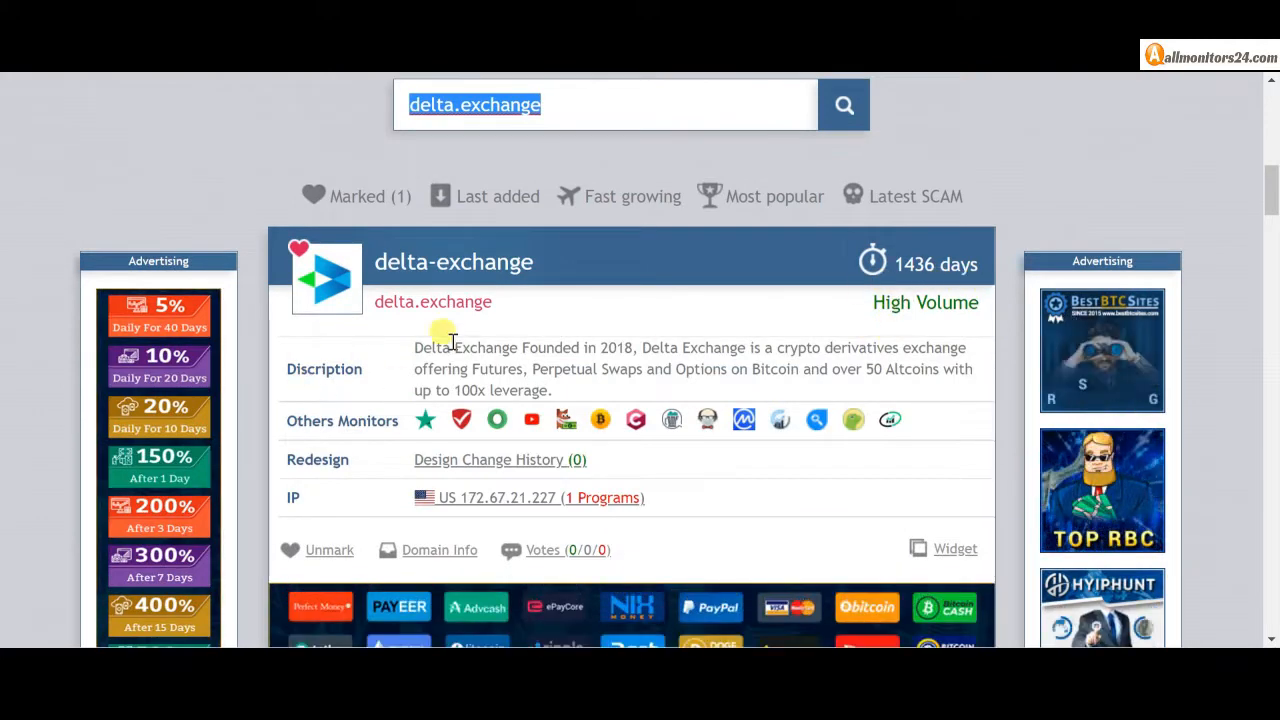